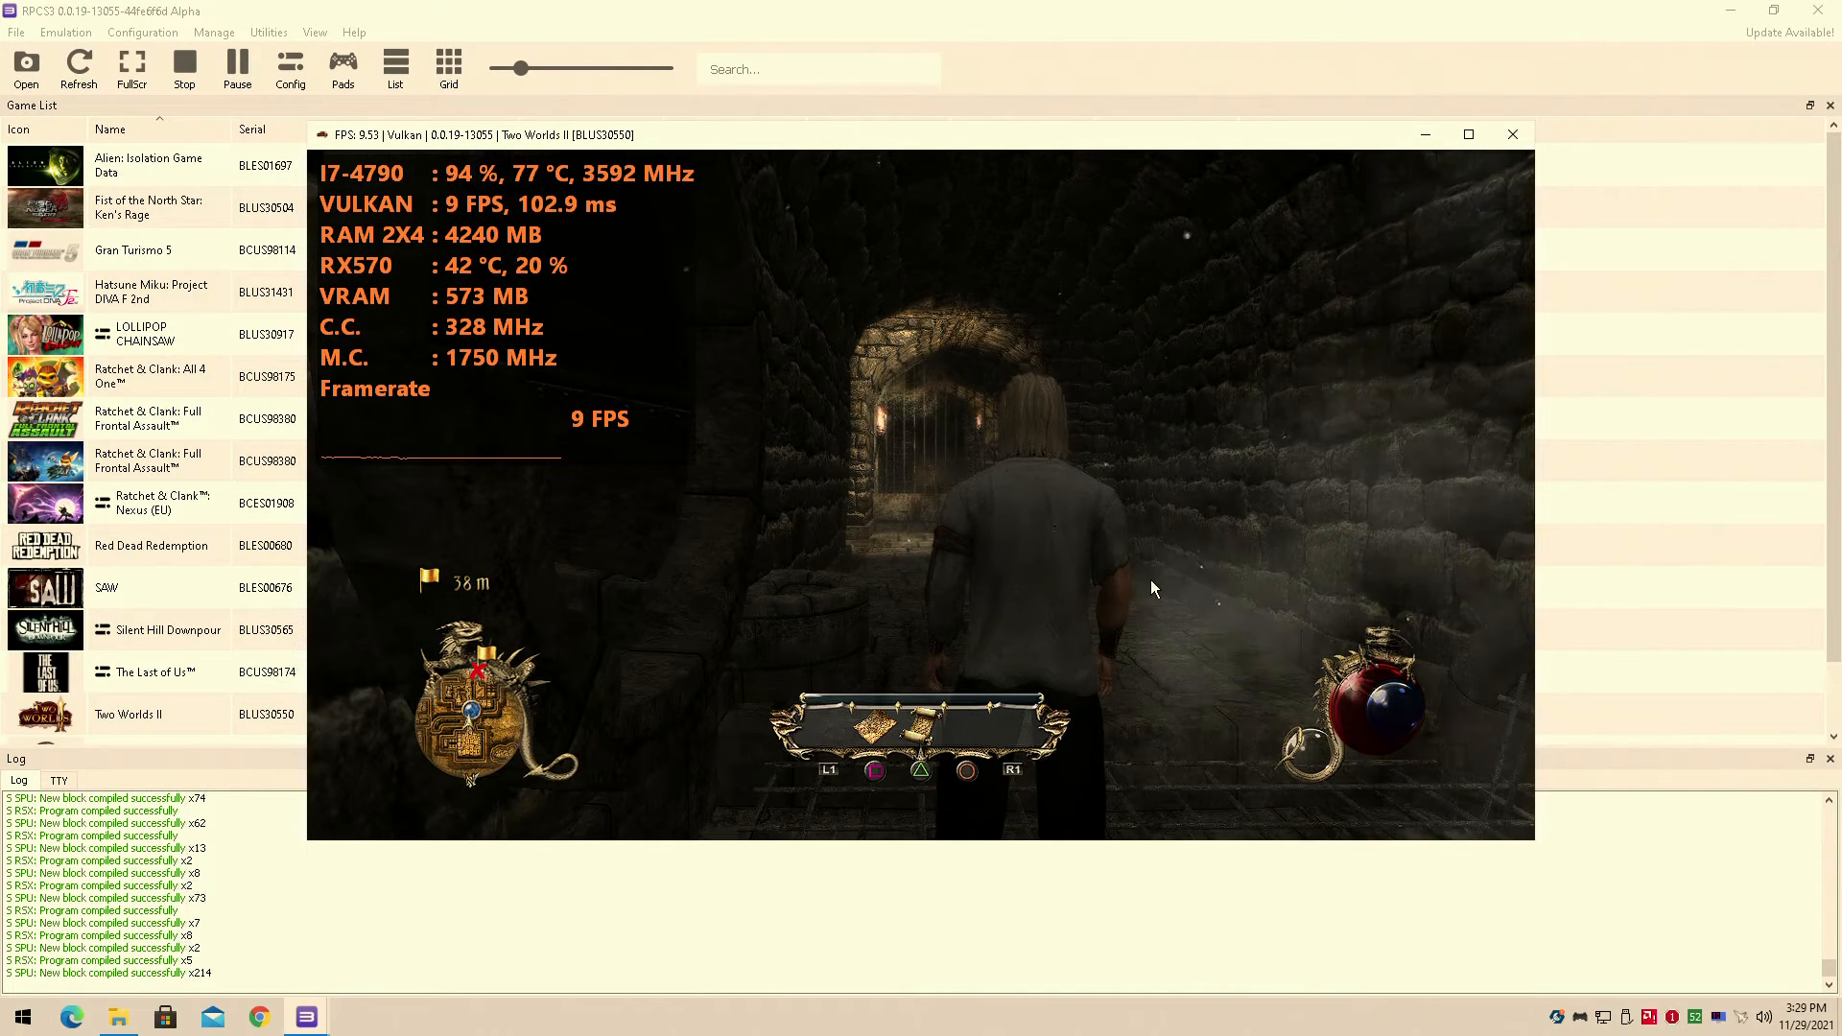
# Step: Choose Back to Game in the Paused menu to resume Two Worlds II gameplay at about 11 FPS
pyautogui.click(1467, 135)
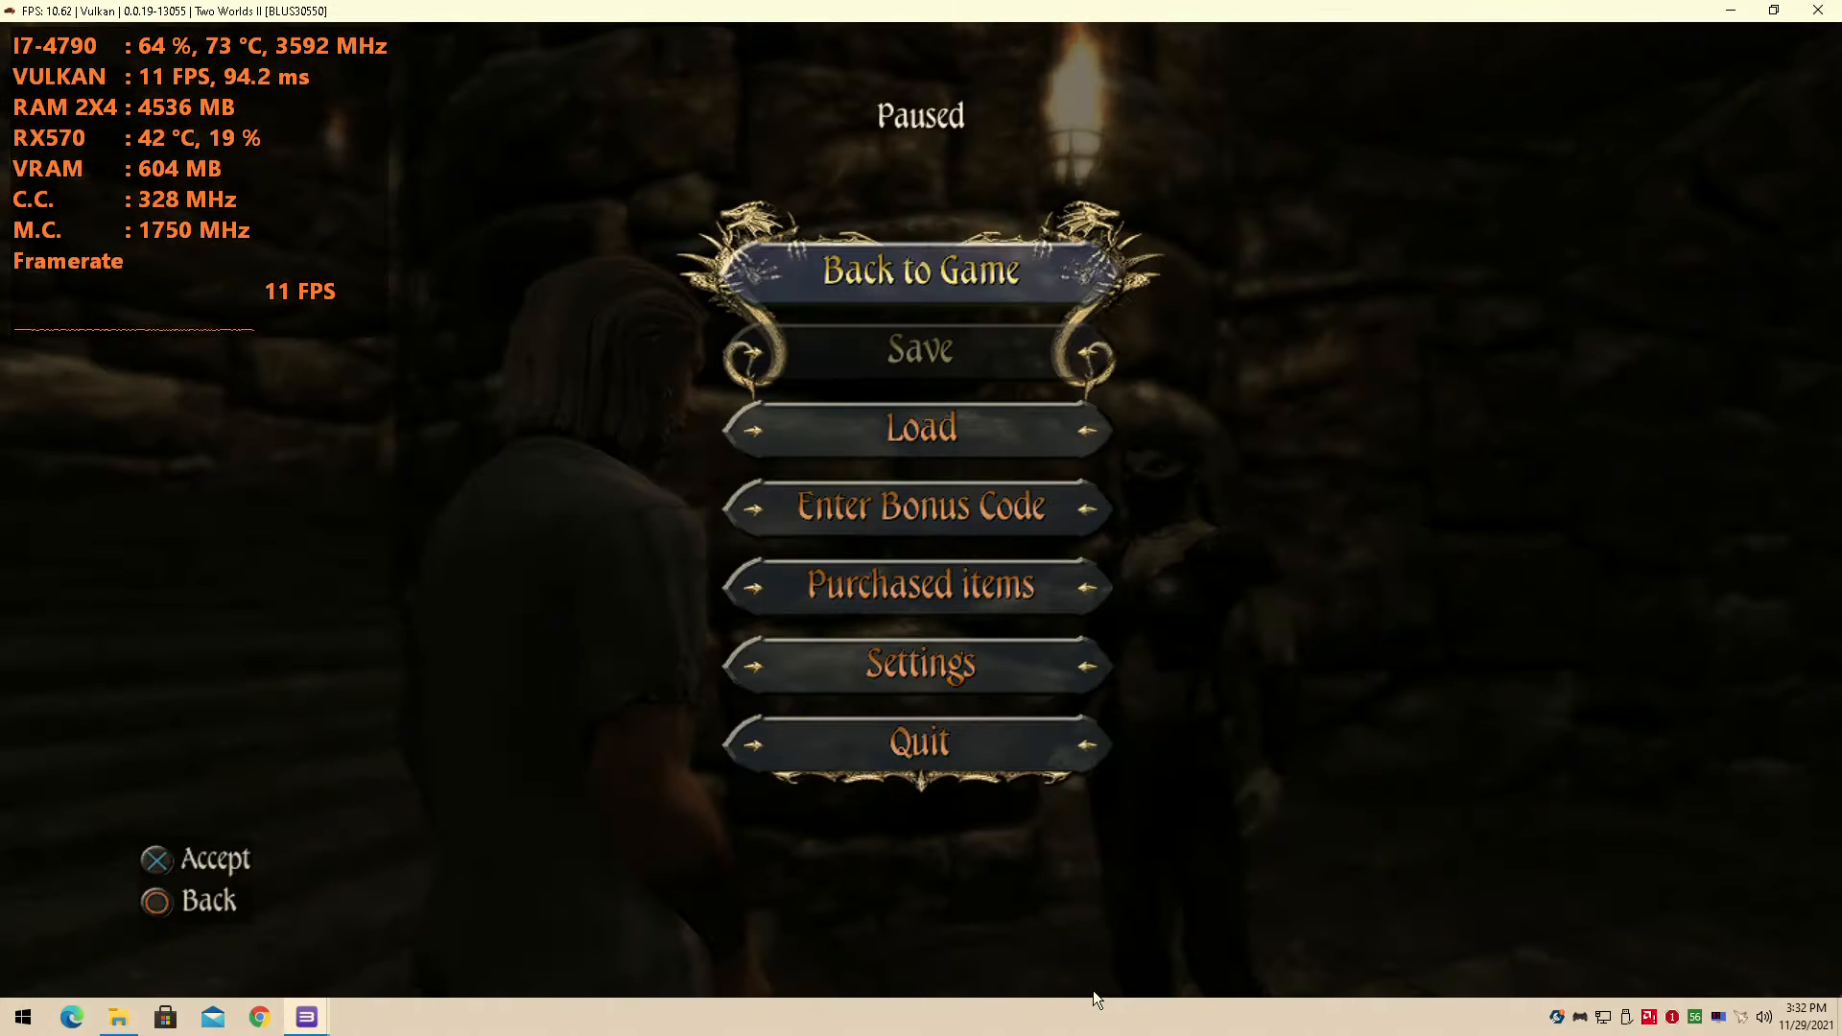
pyautogui.click(919, 271)
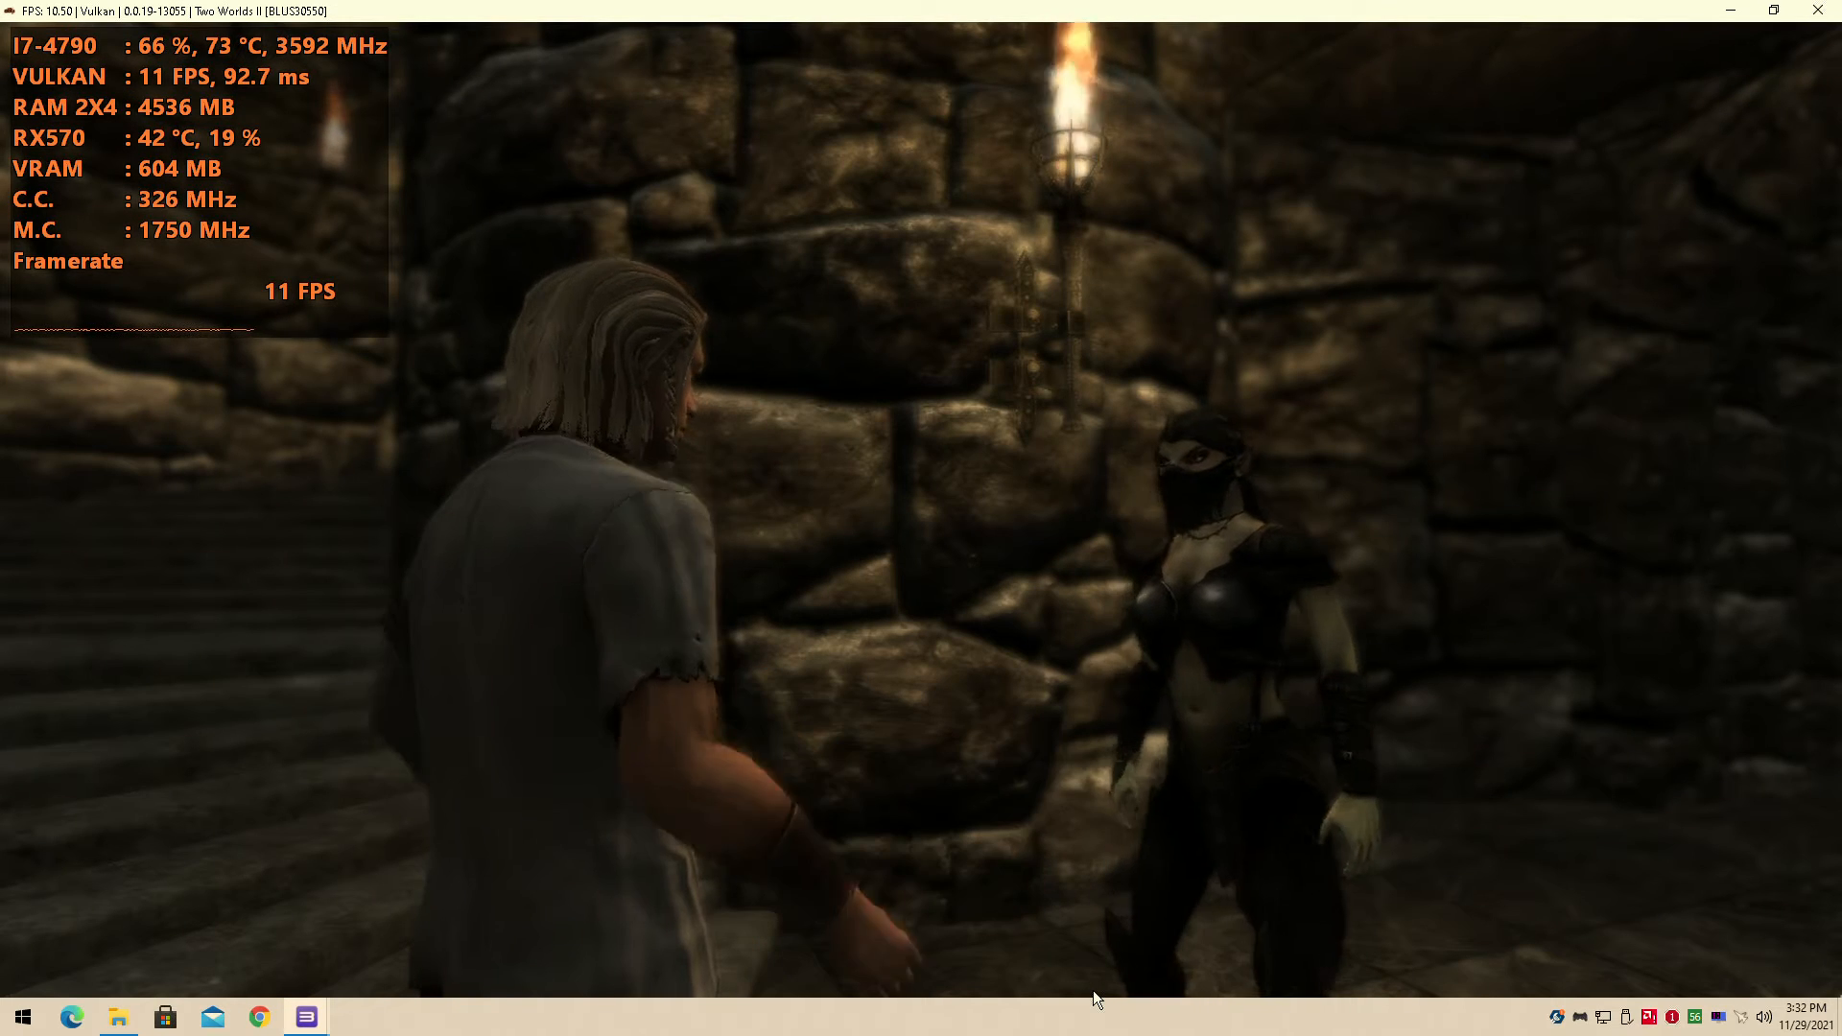